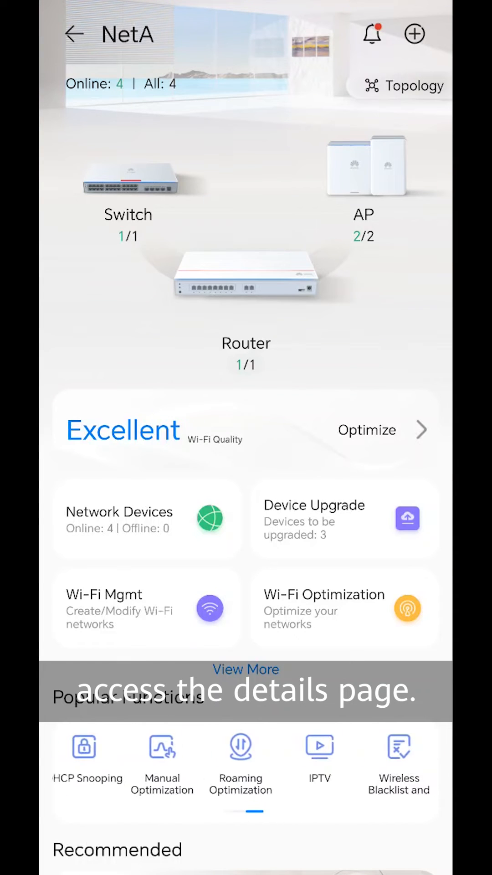
- Reach the global Wi-Fi blacklist/whitelist settings for NetA via Wireless Blacklist and Whitelist
left_click(399, 747)
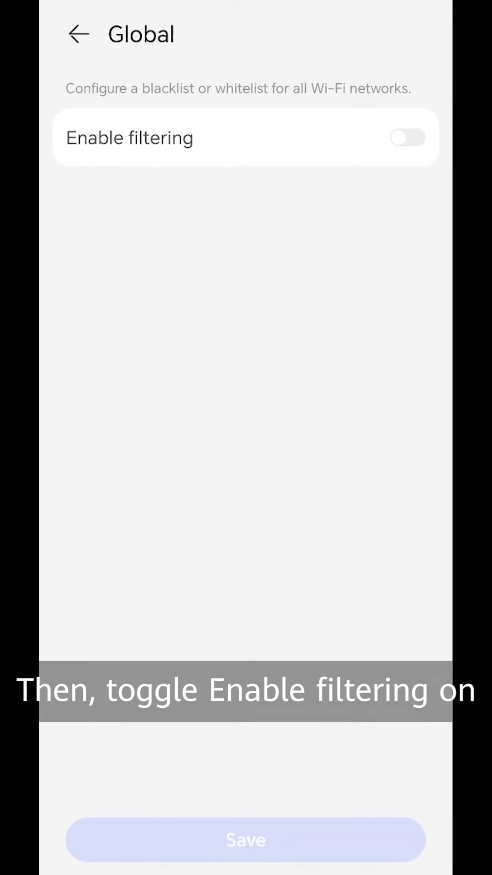
- Enable global filtering, leaving the filtering mode on Blacklist
left_click(408, 137)
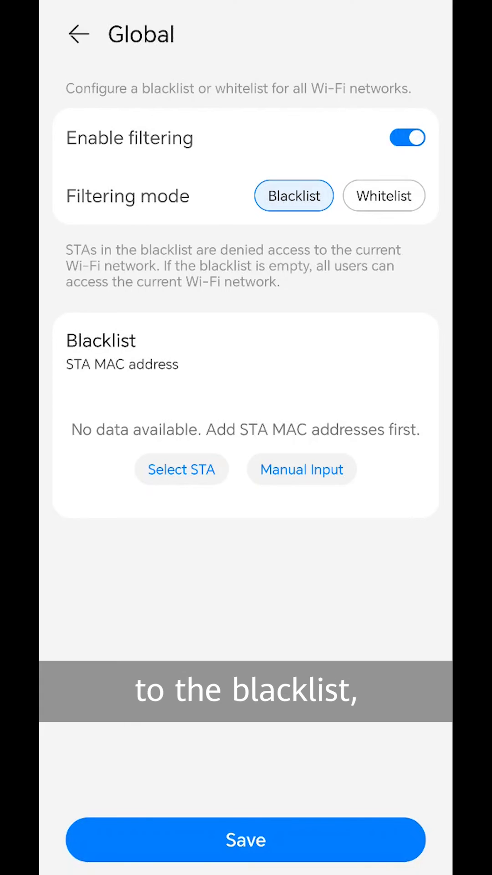
- Dismiss manual MAC entry and bring up the connected STA list from Huawei-Net instead
left_click(302, 469)
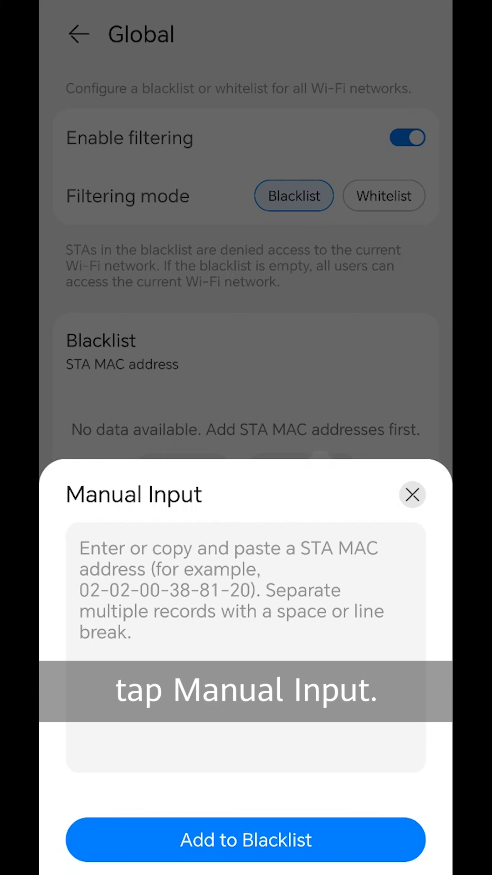
left_click(412, 495)
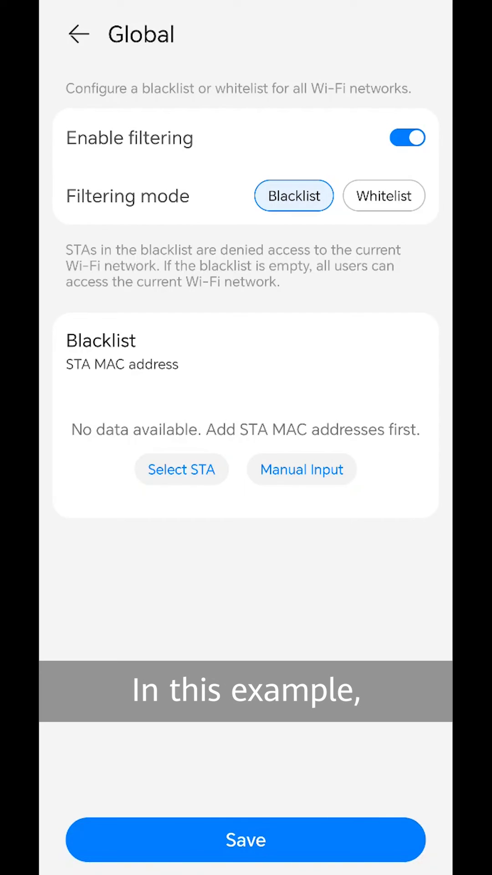
left_click(180, 469)
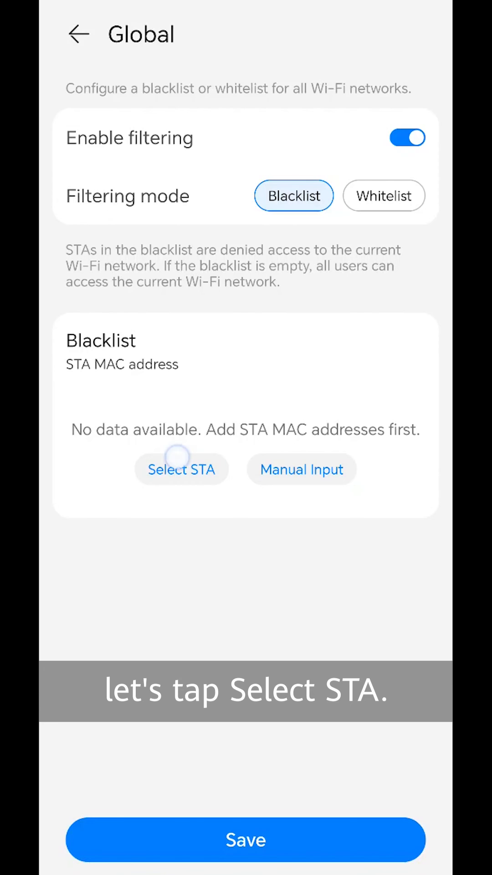
left_click(181, 469)
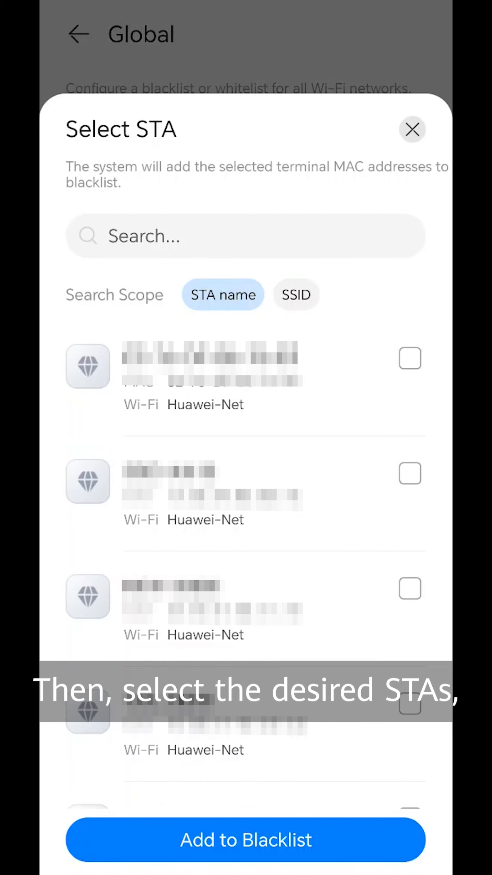
- Add the first connected STA to the global blacklist and save the configuration
left_click(410, 358)
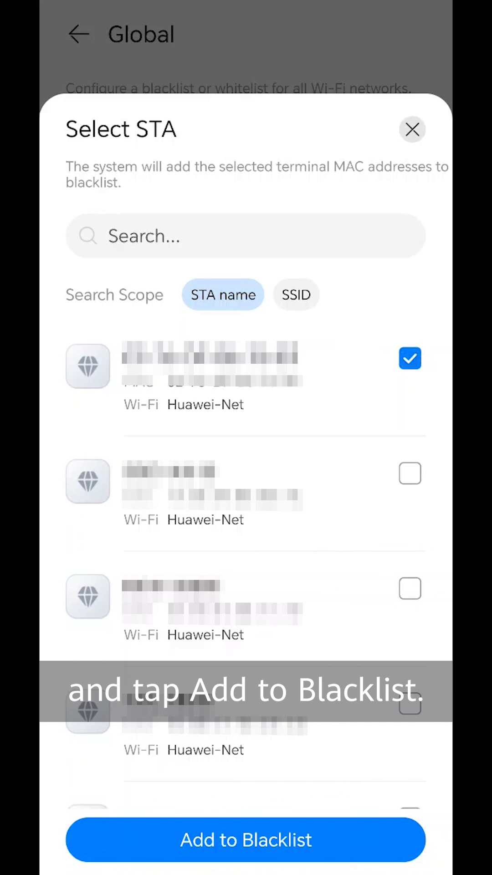
left_click(245, 839)
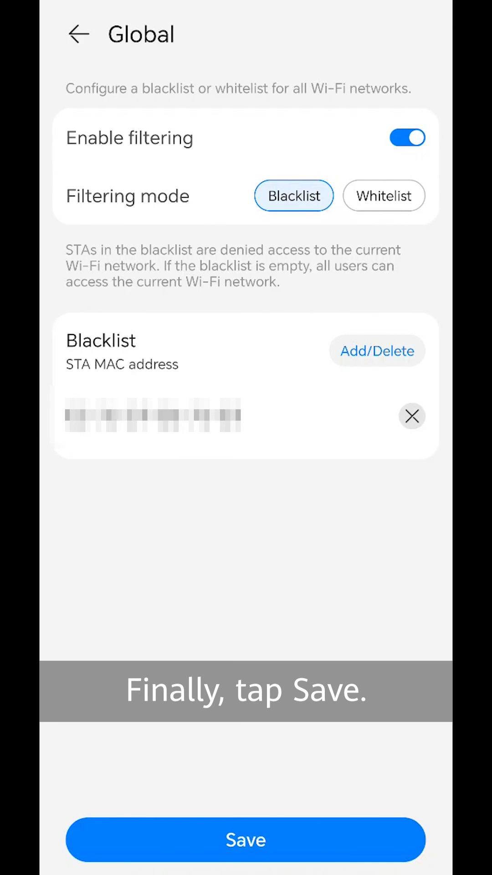
left_click(245, 839)
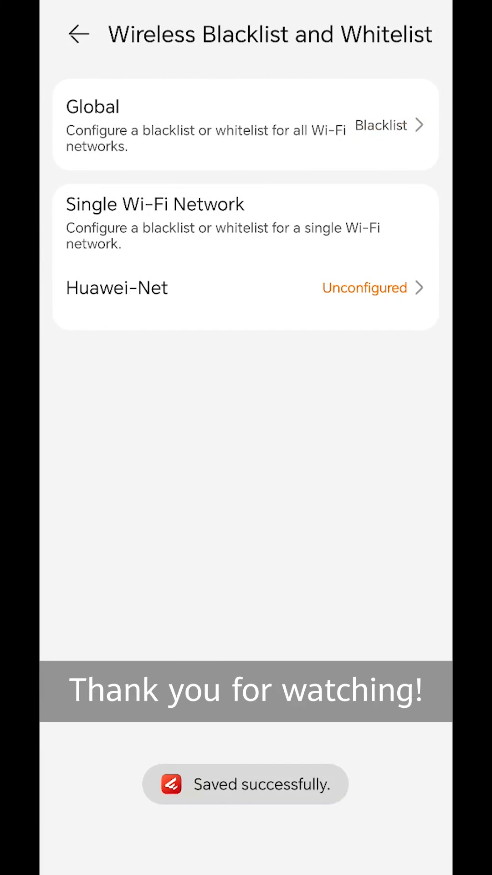